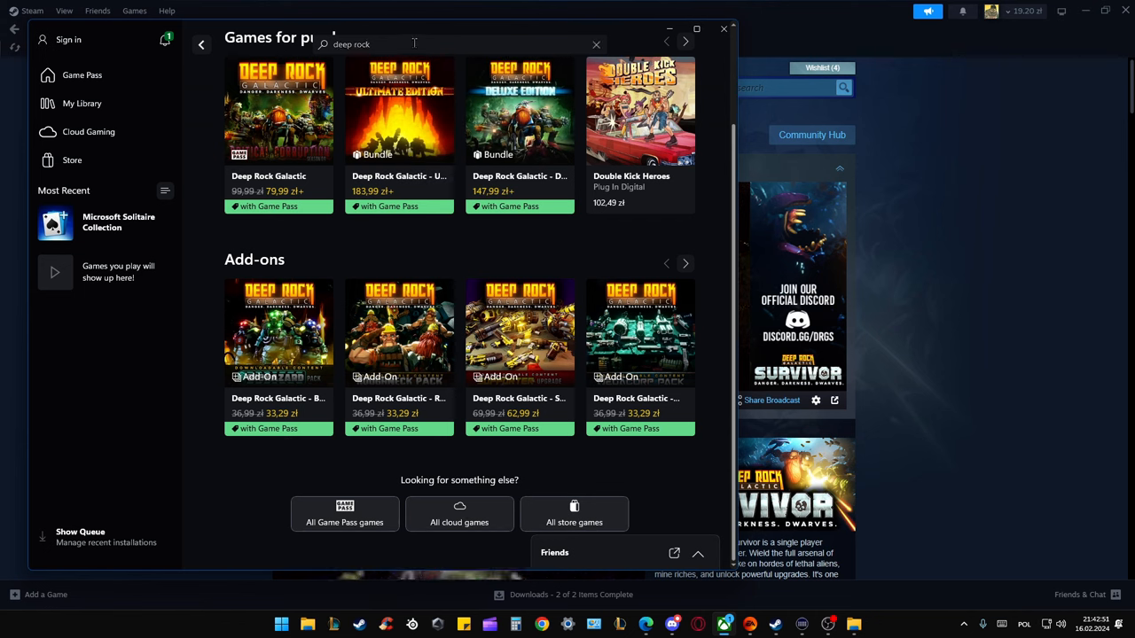
# Bring the Steam store page for Deep Rock Galactic: Survivor to the front over the Xbox app
pyautogui.click(695, 29)
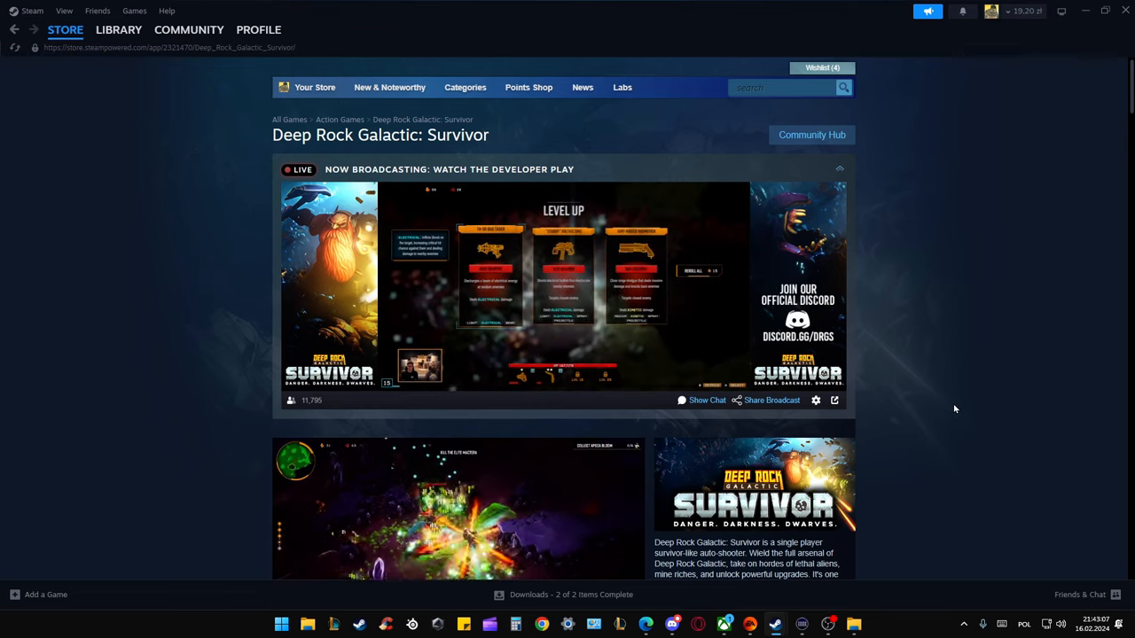
# Scroll past the trailer to the description and the 'already in your Steam library' notice
pyautogui.scroll(-3)
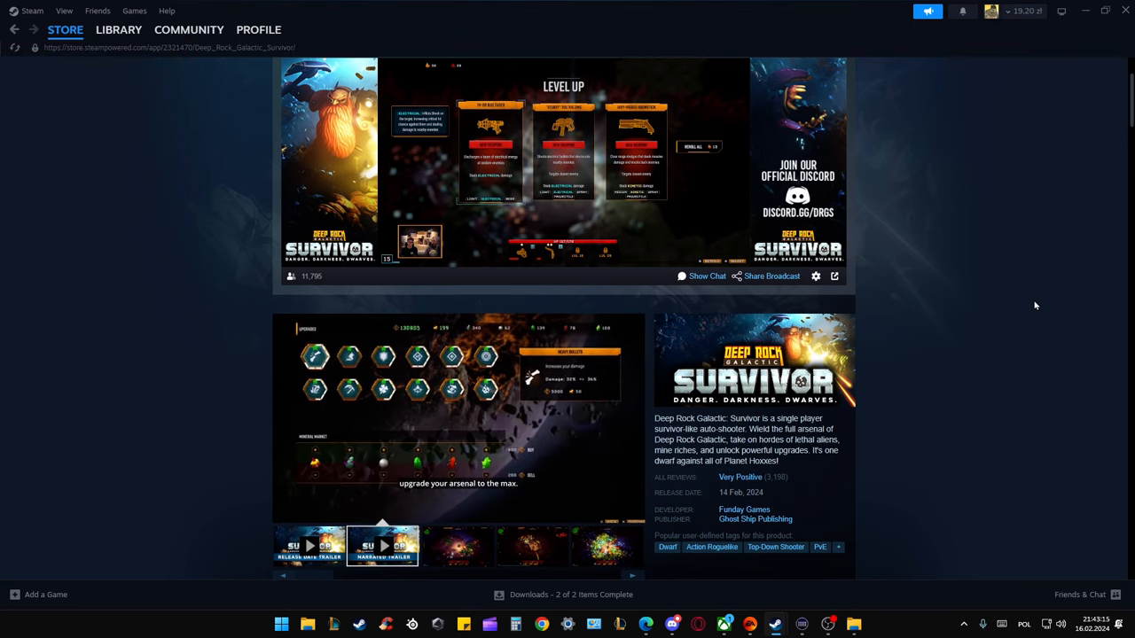
pyautogui.scroll(-3)
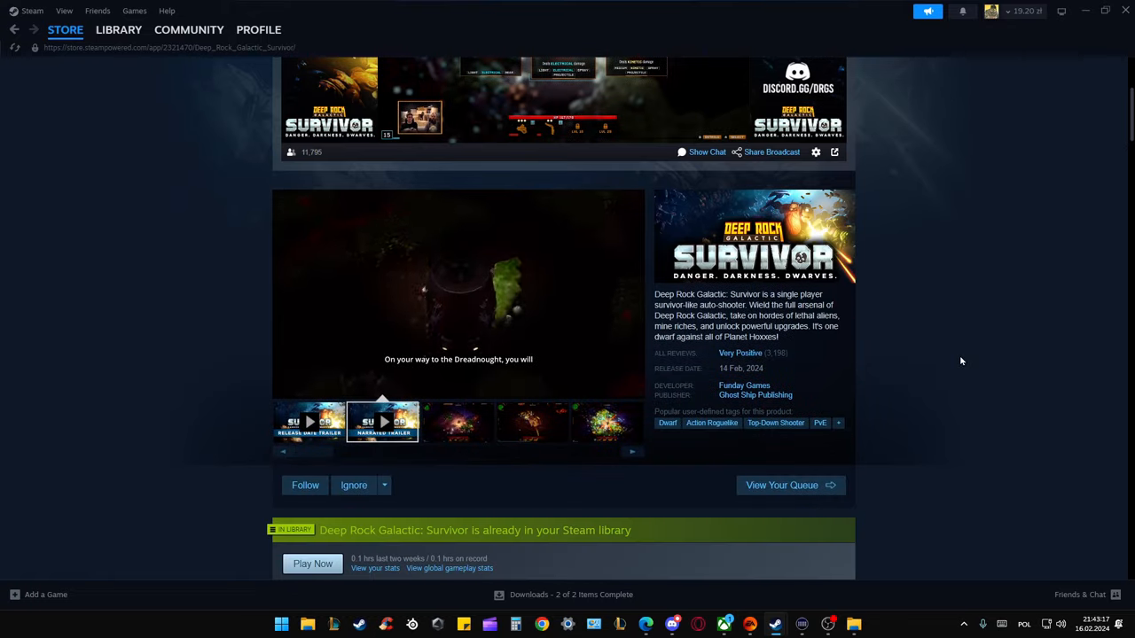